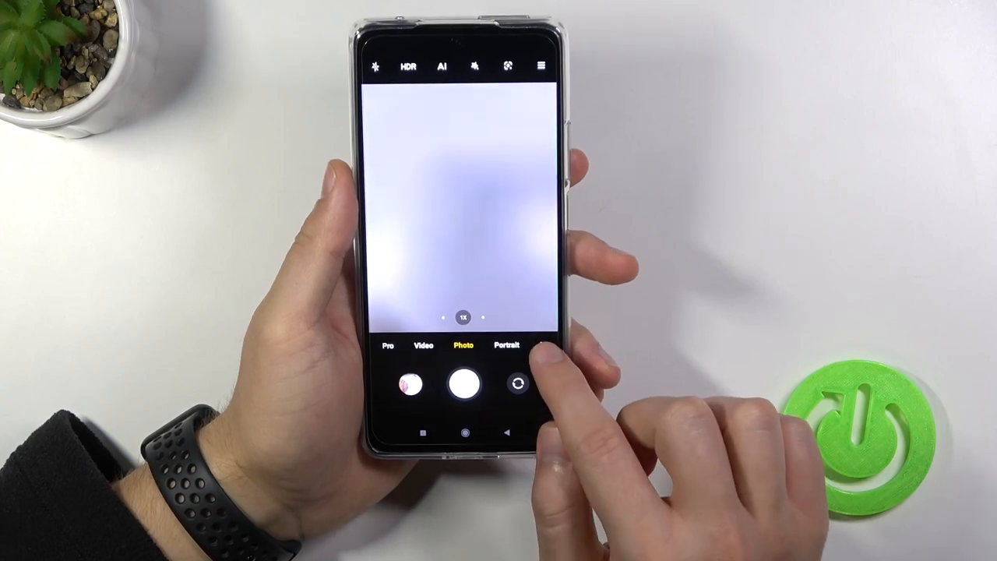
Tap More in Photo mode to show the additional shooting modes
{"action": "left_click", "coordinate": [504, 342]}
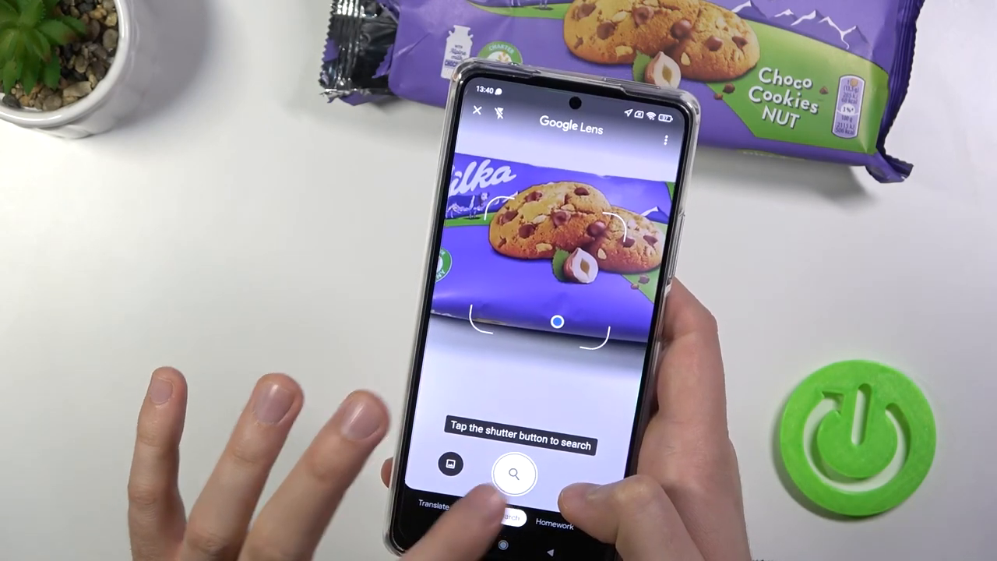
Capture a Google Lens search of the cookie package
{"action": "left_click", "coordinate": [513, 475]}
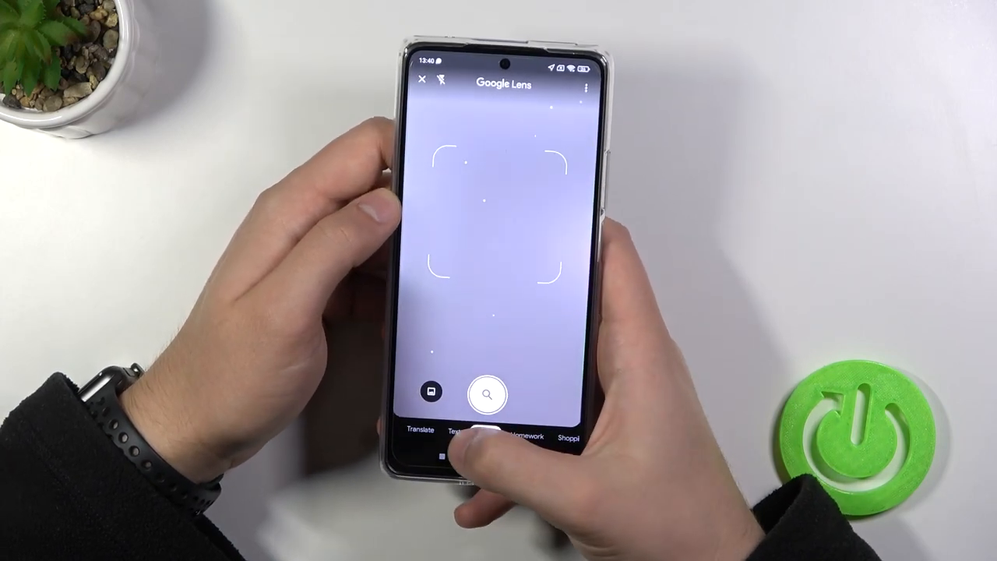
Switch Lens recognition modes, then close Lens back to the Photo viewfinder
{"action": "left_click", "coordinate": [460, 432]}
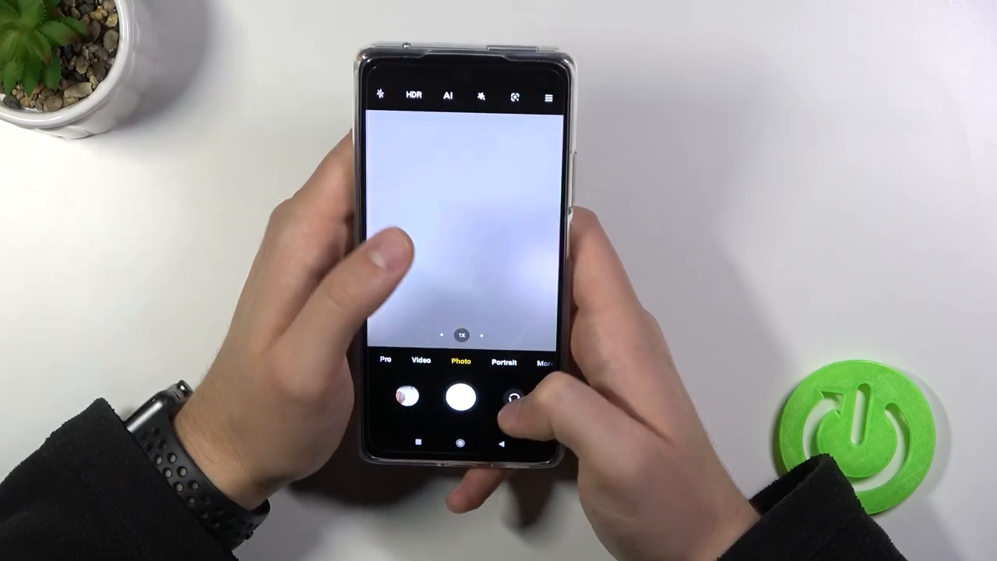
Open the quick options panel and its Movie filters info page
{"action": "left_click", "coordinate": [546, 95]}
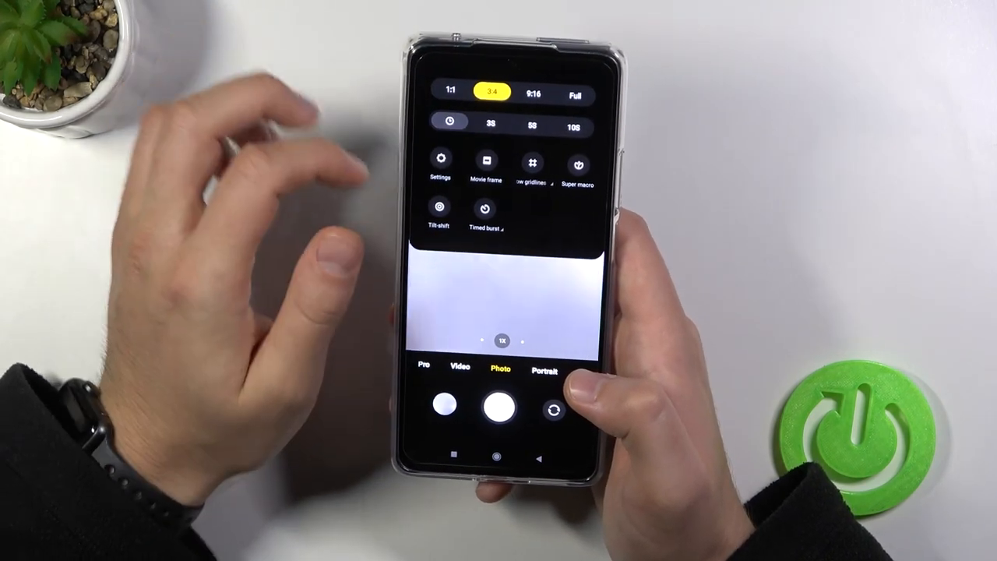
{"action": "left_click", "coordinate": [531, 164]}
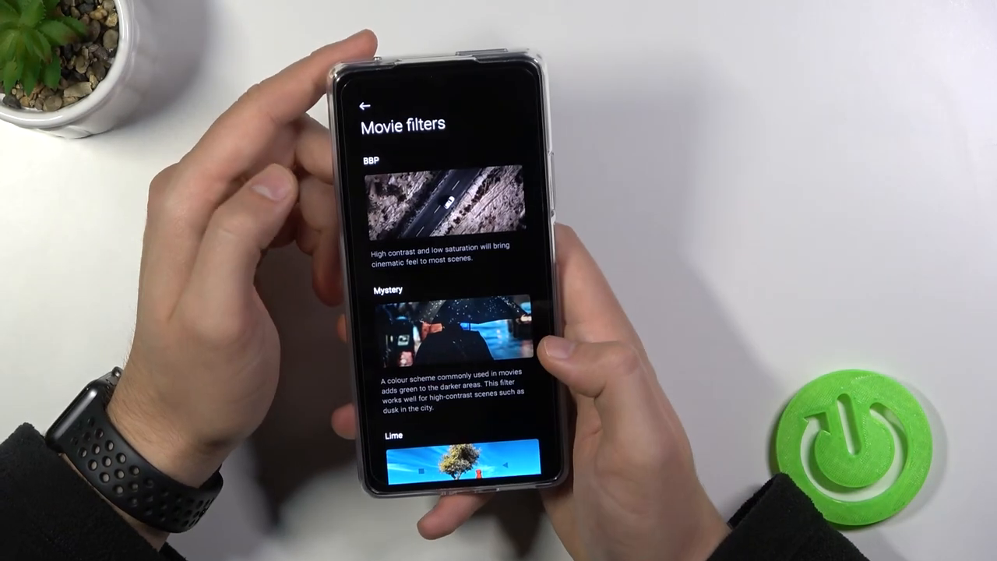
Leave the BBP, Mystery and Lime Movie filters description page
{"action": "left_click", "coordinate": [363, 106]}
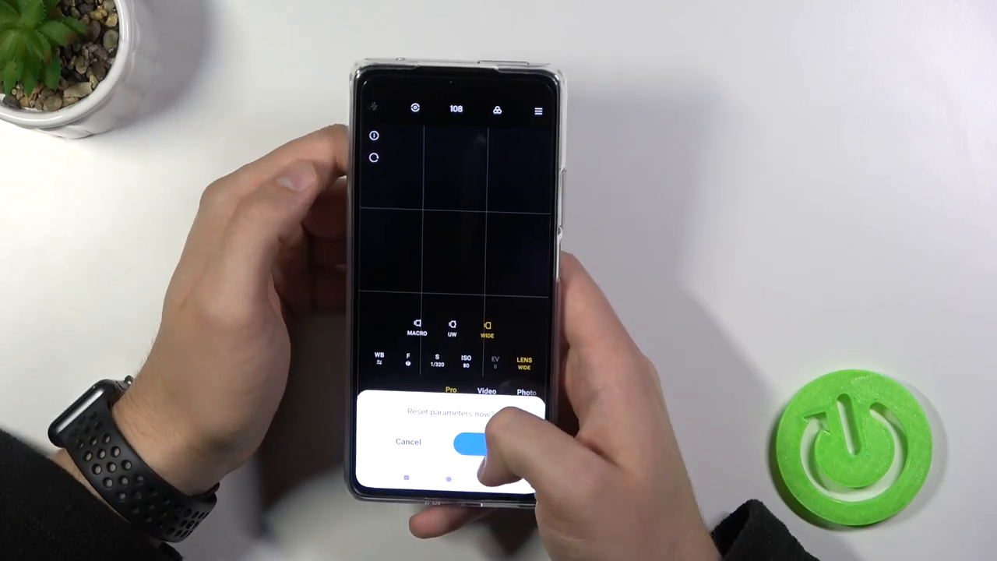
Confirm OK to reset Pro mode's manual parameters to defaults
{"action": "left_click", "coordinate": [470, 443]}
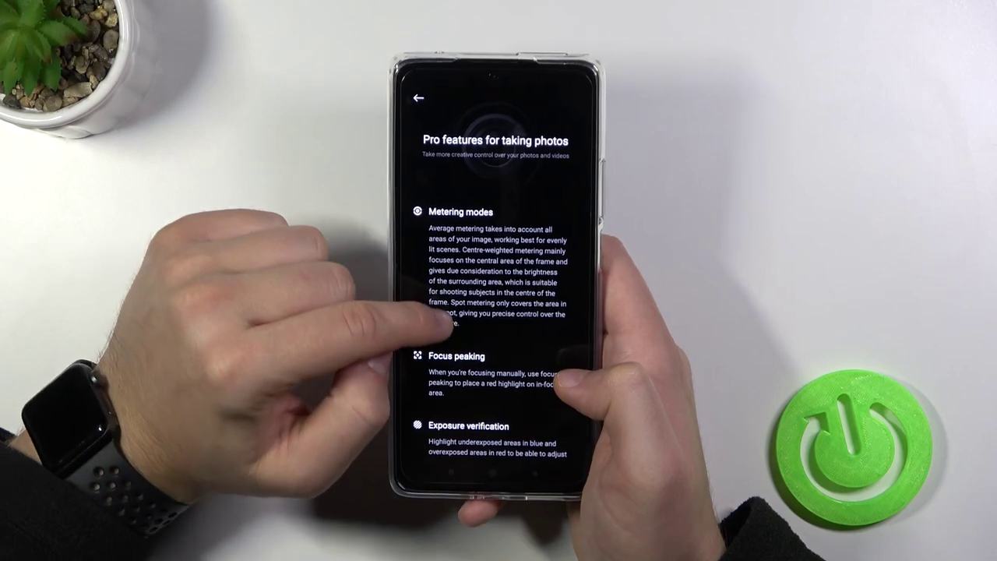
Scroll through metering, focus peaking and exposure info, then close Pro features
{"action": "scroll", "scroll_direction": "down", "scroll_amount": 3}
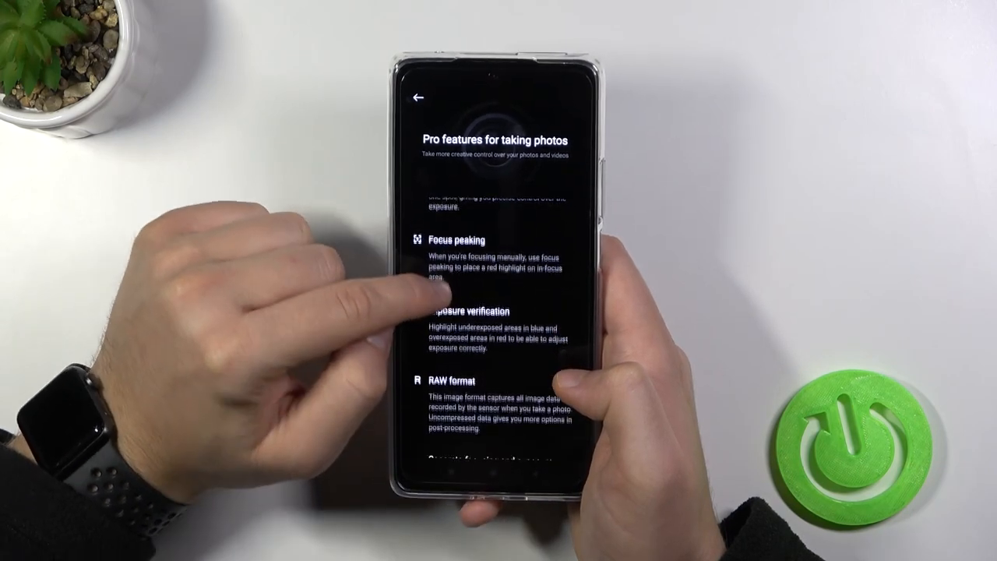
{"action": "scroll", "scroll_direction": "down", "scroll_amount": 3}
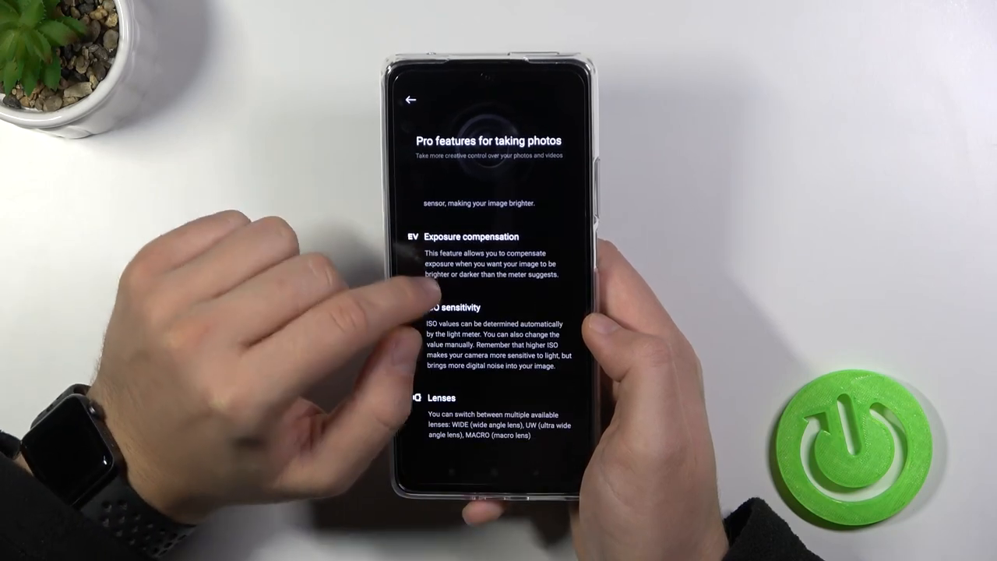
{"action": "left_click", "coordinate": [410, 100]}
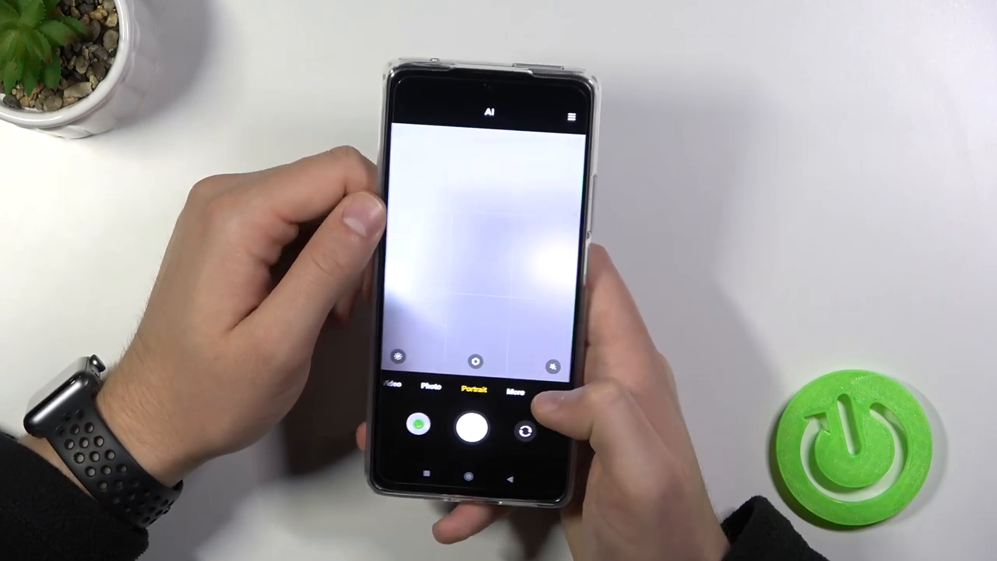
Open the More grid showing Night, 108M, Panorama, VLOG, Slow motion and Clone
{"action": "left_click", "coordinate": [512, 393]}
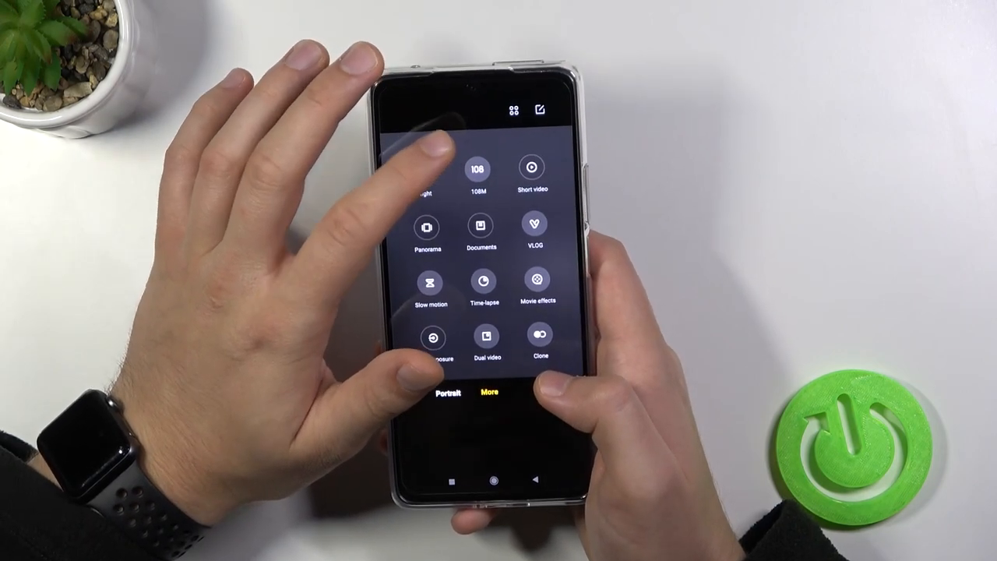
{"action": "left_click", "coordinate": [478, 170]}
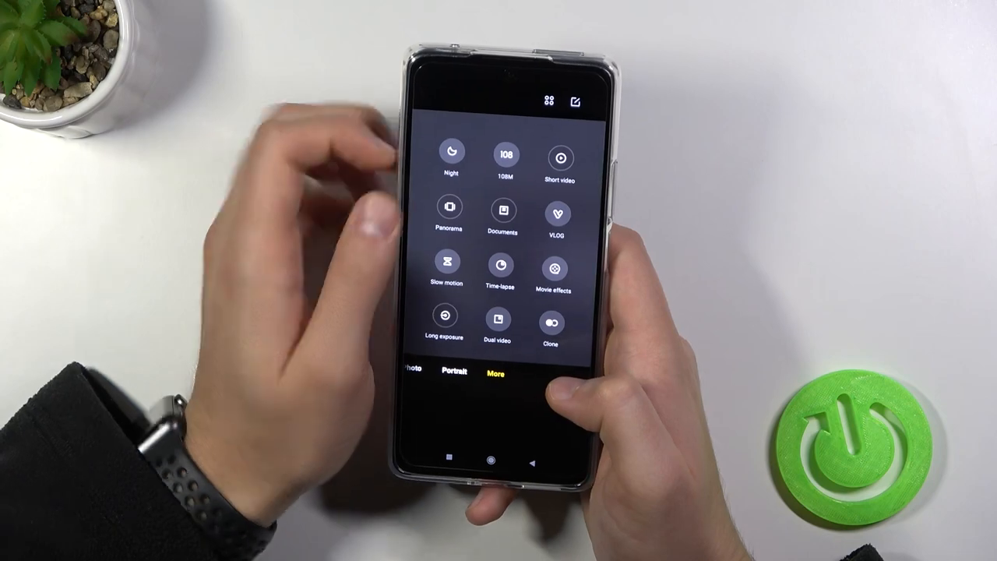
{"action": "left_click", "coordinate": [553, 216]}
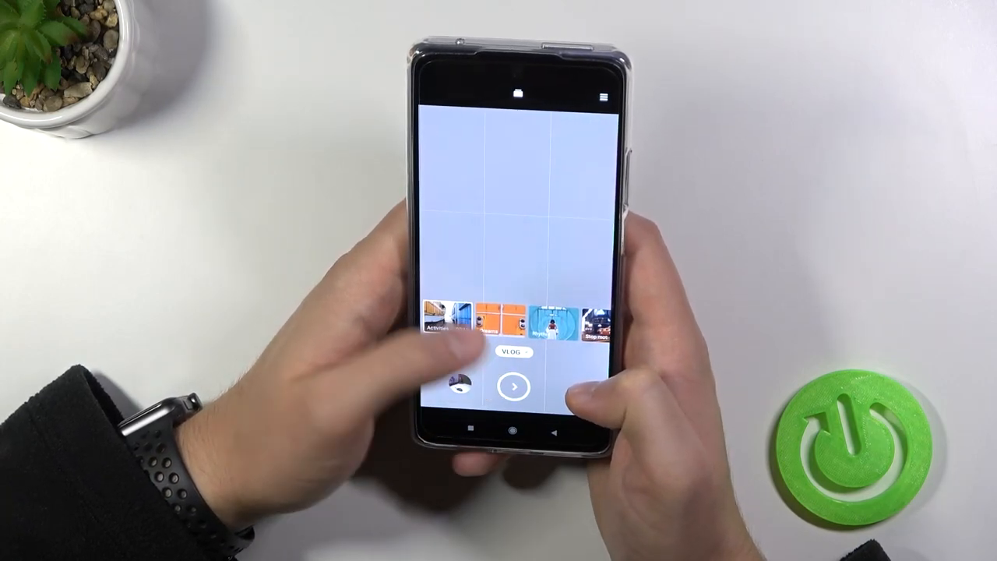
{"action": "left_click", "coordinate": [516, 385]}
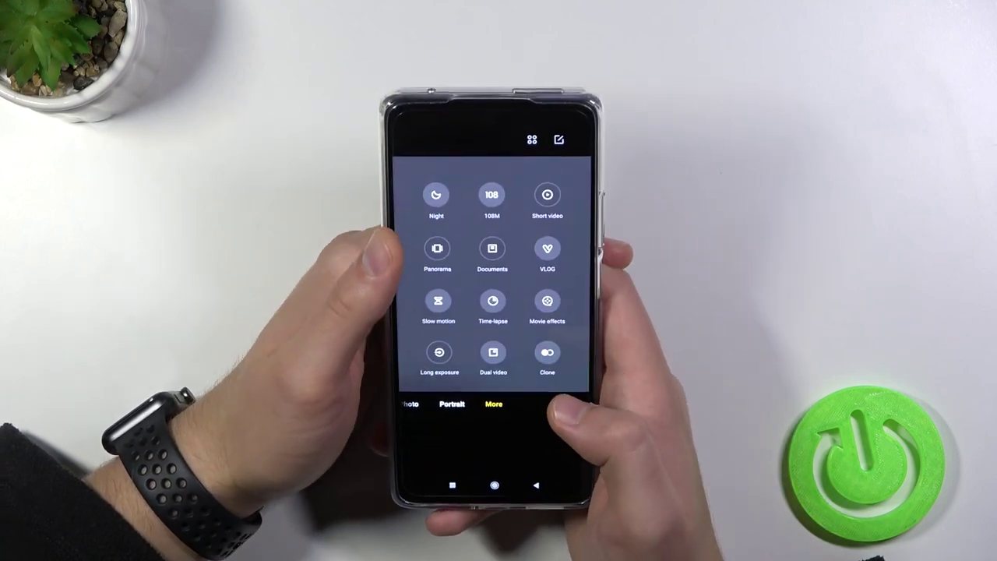
Enter a tripod-based landscape recording mode framing the plant pot and green discs
{"action": "left_click", "coordinate": [548, 303]}
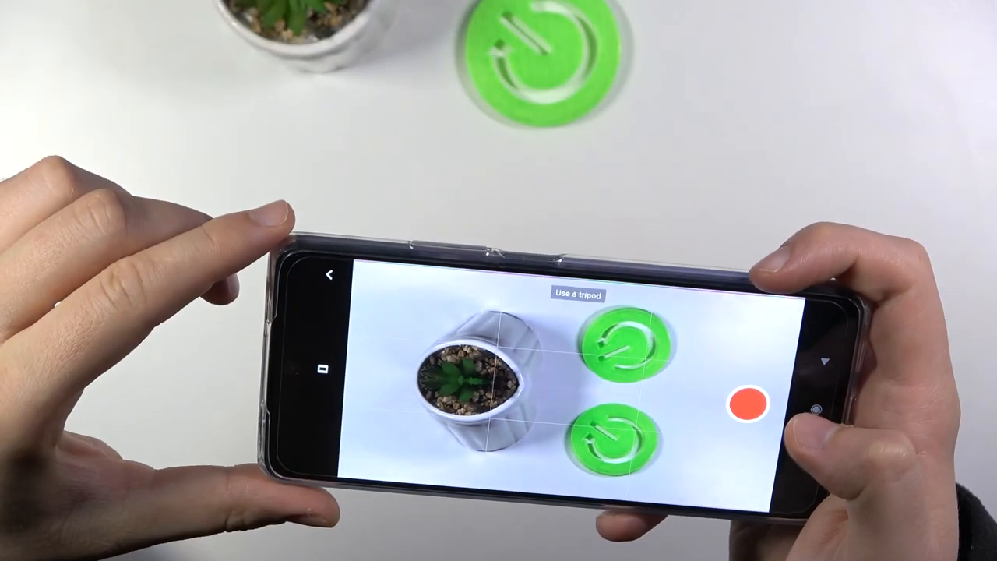
{"action": "left_click", "coordinate": [742, 402]}
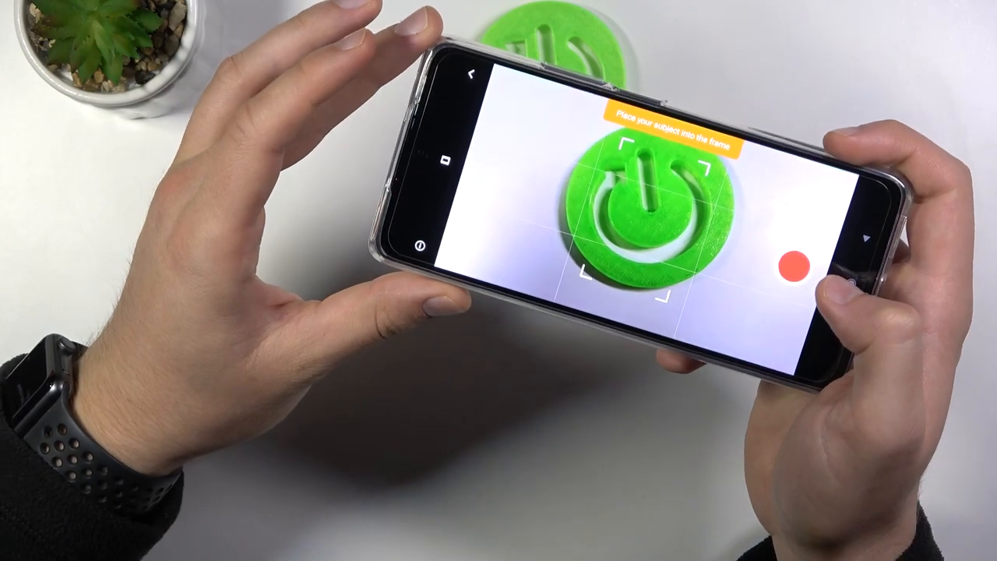
Open Clone mode to browse its sample clone shots of a figure
{"action": "left_click", "coordinate": [797, 265]}
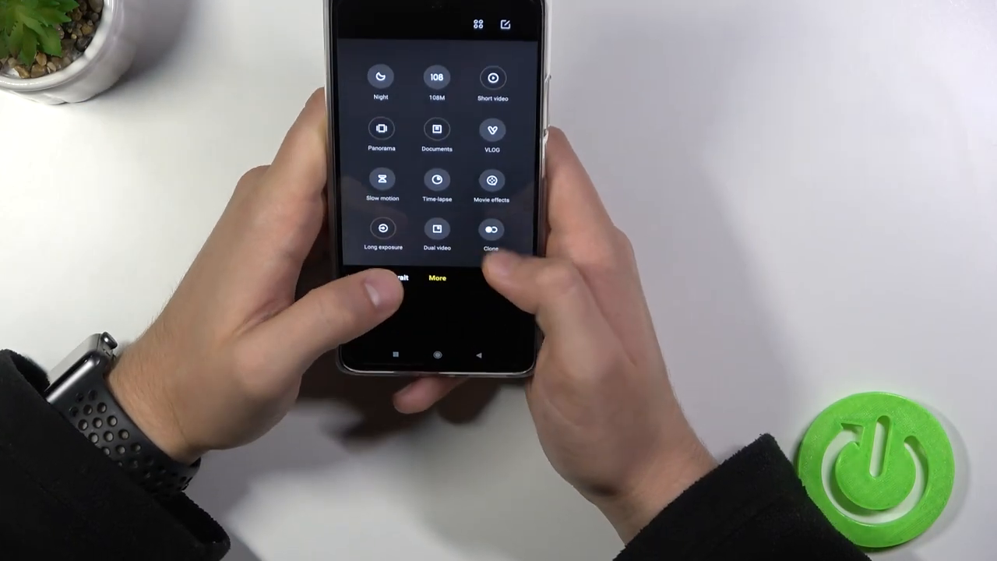
{"action": "left_click", "coordinate": [490, 229]}
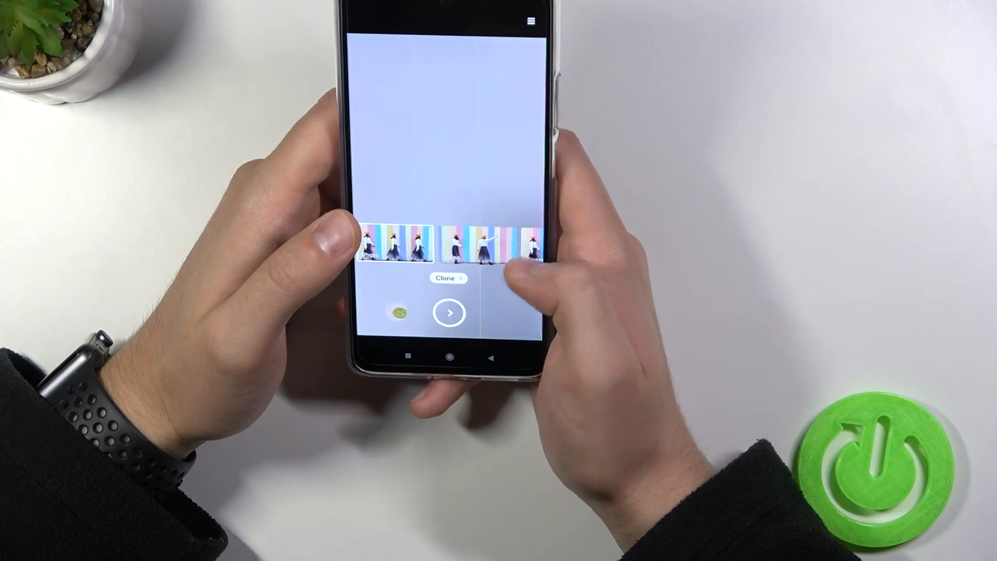
{"action": "left_click", "coordinate": [449, 312]}
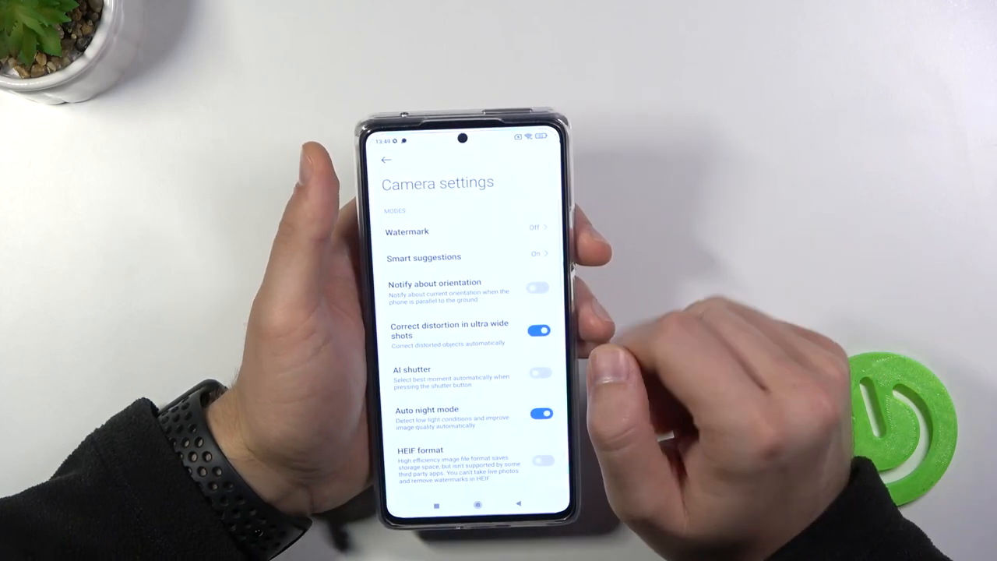
Turn on the device watermark and enter the custom watermark text 'HAR'
{"action": "left_click", "coordinate": [417, 231]}
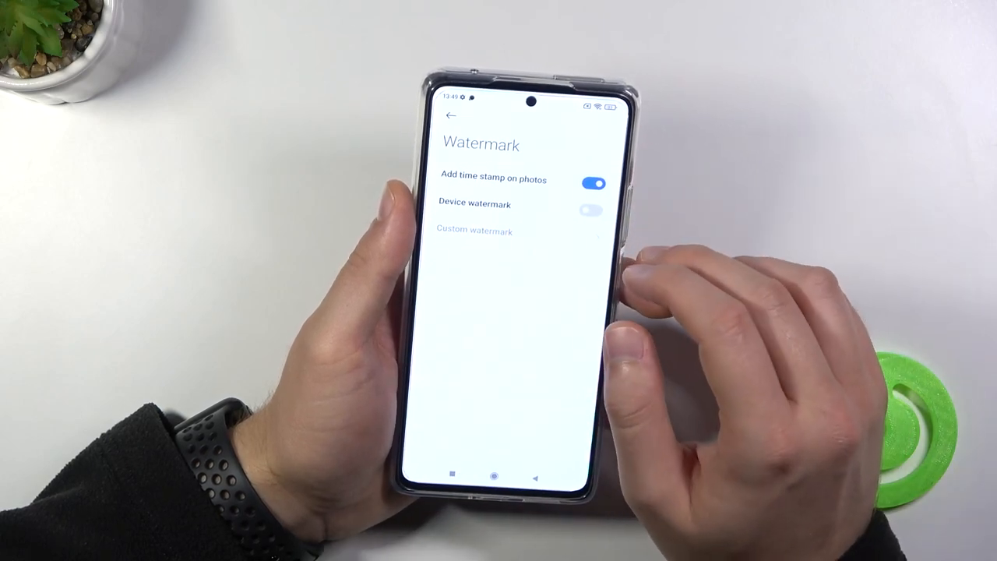
{"action": "left_click", "coordinate": [591, 204]}
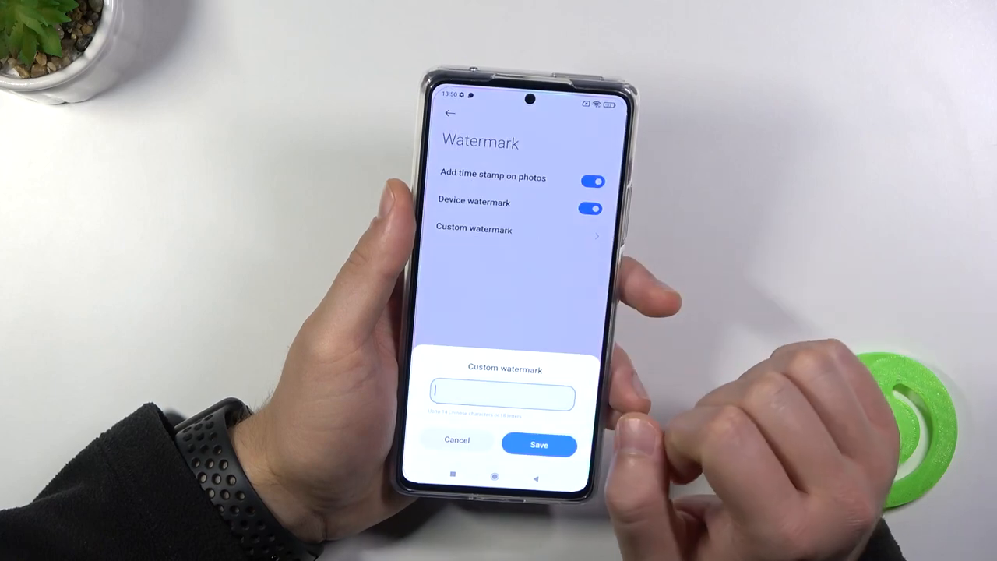
{"action": "type", "text": "HAR"}
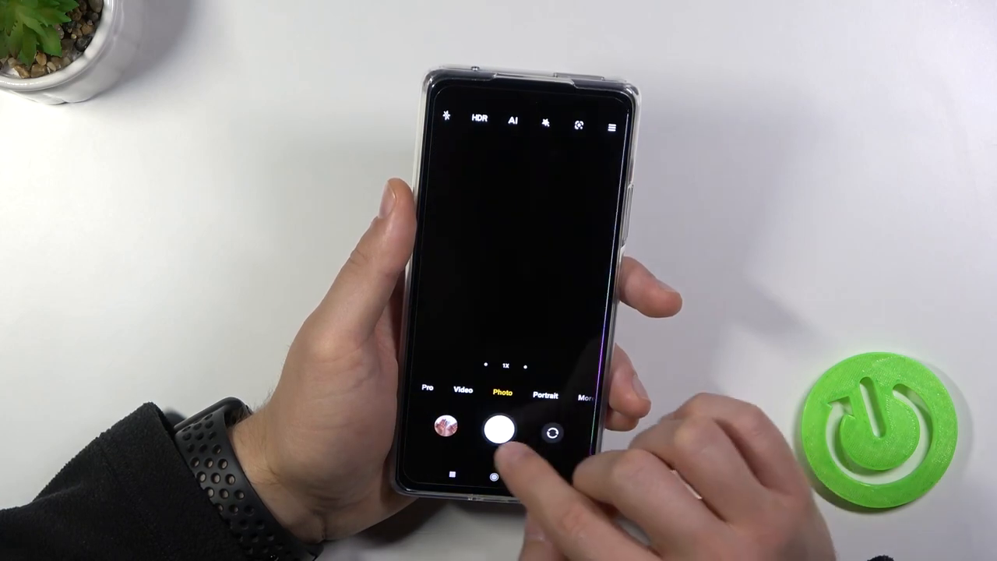
Take a test photo to check the watermark, then reopen Camera settings
{"action": "left_click", "coordinate": [503, 429]}
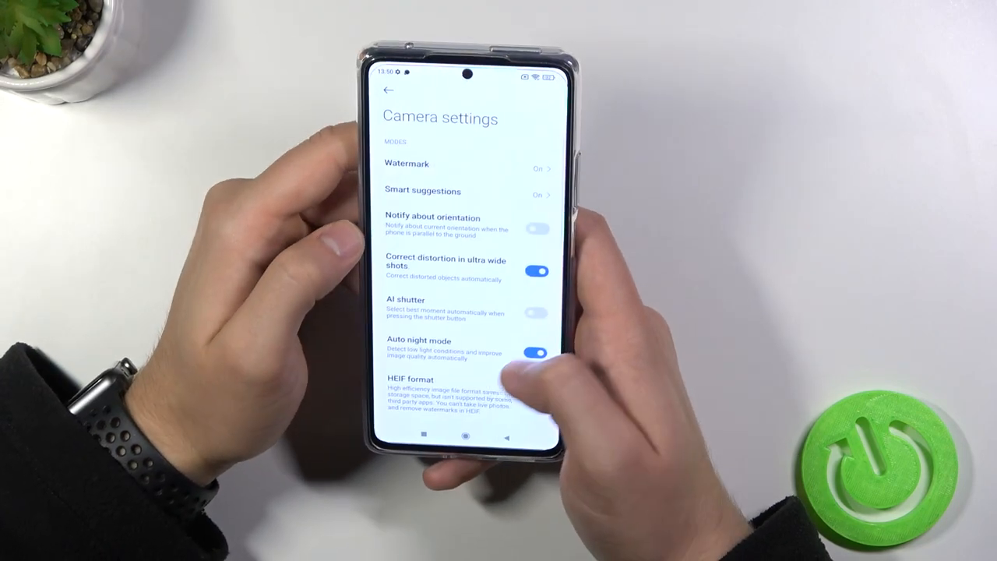
Scroll down to the Volume buttons, Focus & shoot and Press & hold shutter settings
{"action": "scroll", "scroll_direction": "down", "scroll_amount": 3}
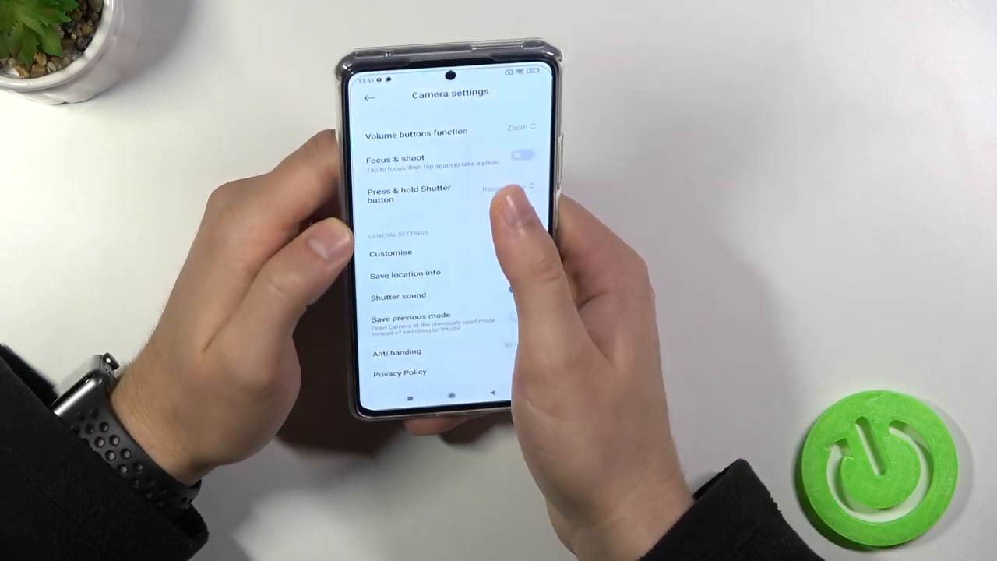
{"action": "left_click", "coordinate": [510, 194]}
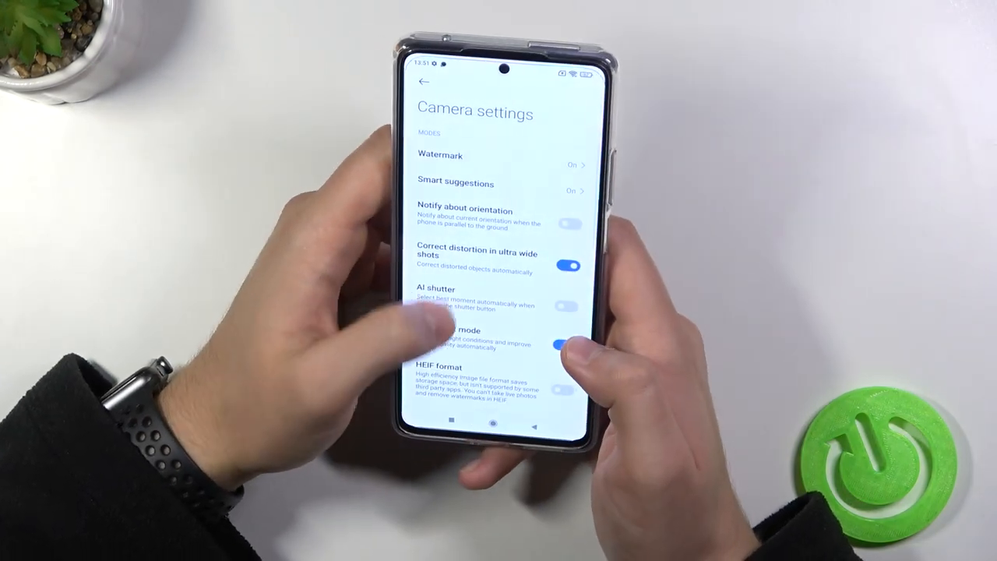
Scroll down to confirm Press & hold Shutter button is set to Burst shoot
{"action": "scroll", "scroll_direction": "down", "scroll_amount": 3}
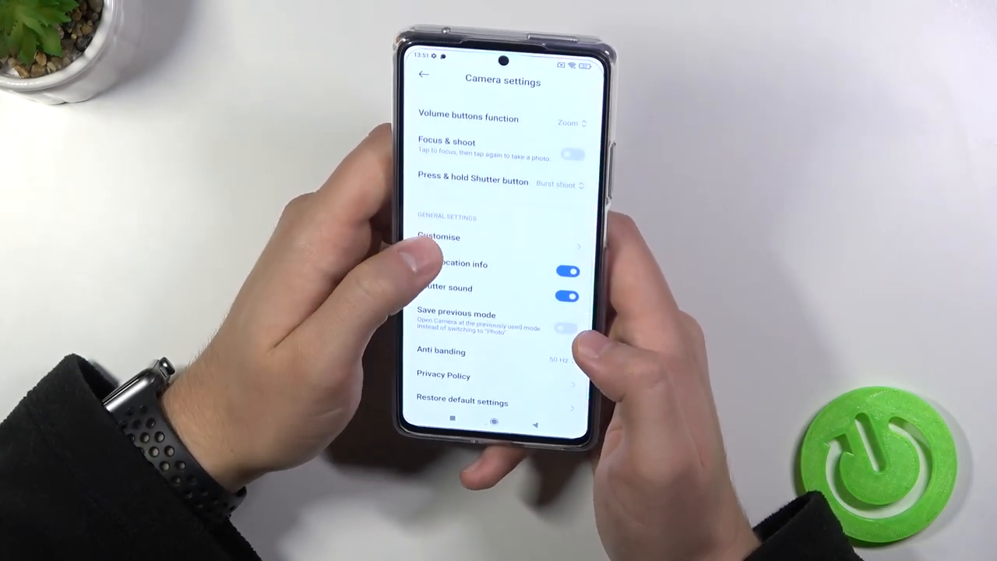